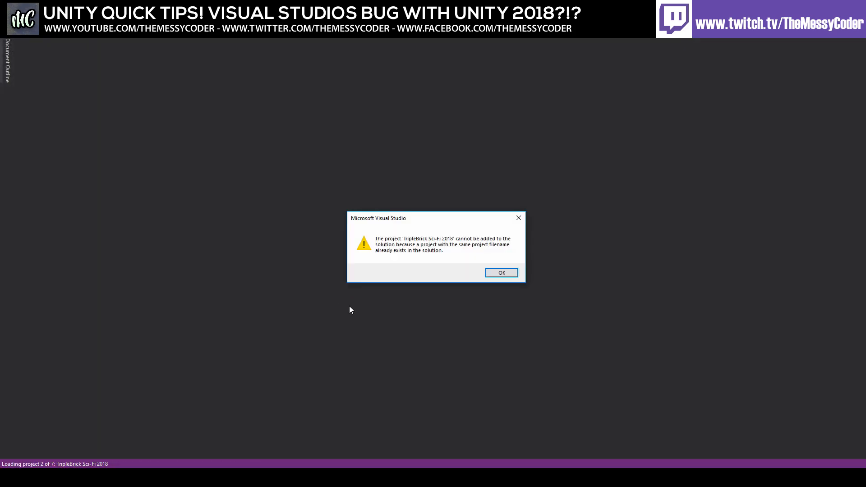
{"action": "mouse_move", "coordinate": [395, 255]}
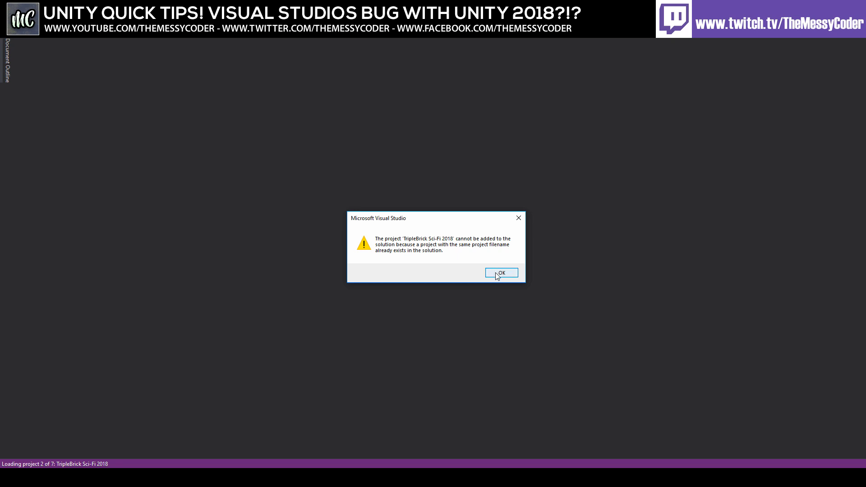
- Dismiss the four 'project cannot be added to the solution' warnings for the duplicate and Editor projects
{"action": "left_click", "coordinate": [500, 272]}
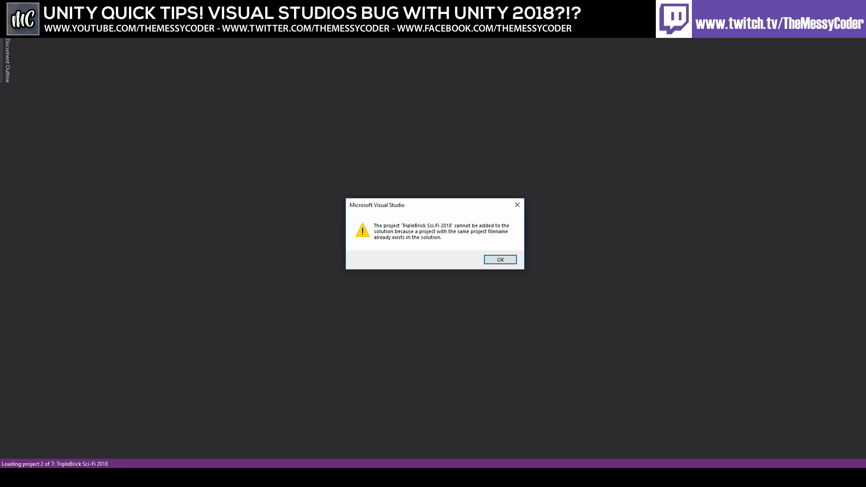
{"action": "left_click", "coordinate": [498, 260]}
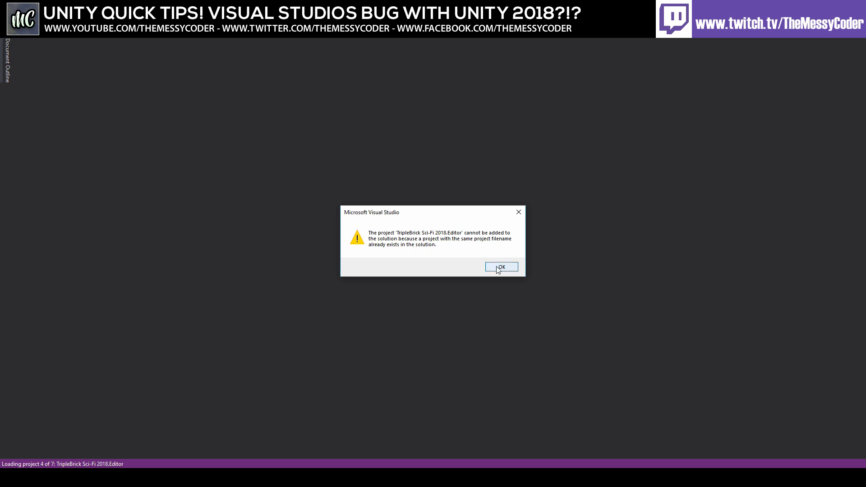
{"action": "left_click", "coordinate": [501, 267]}
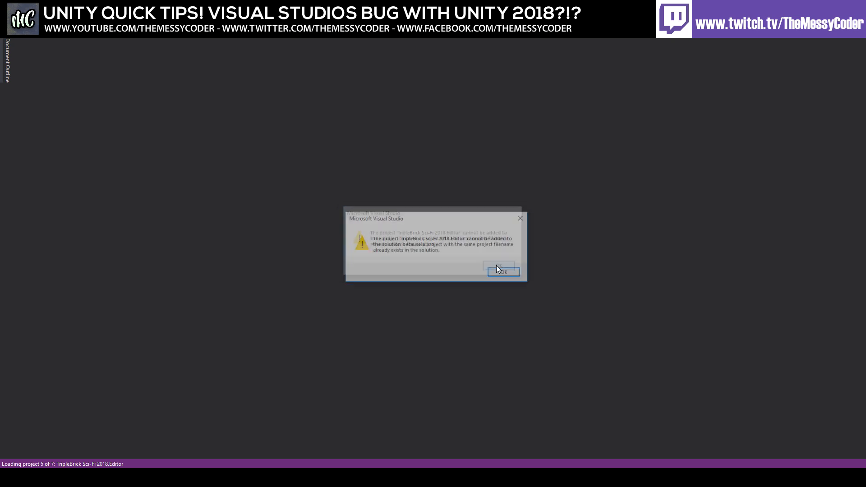
{"action": "left_click", "coordinate": [503, 271]}
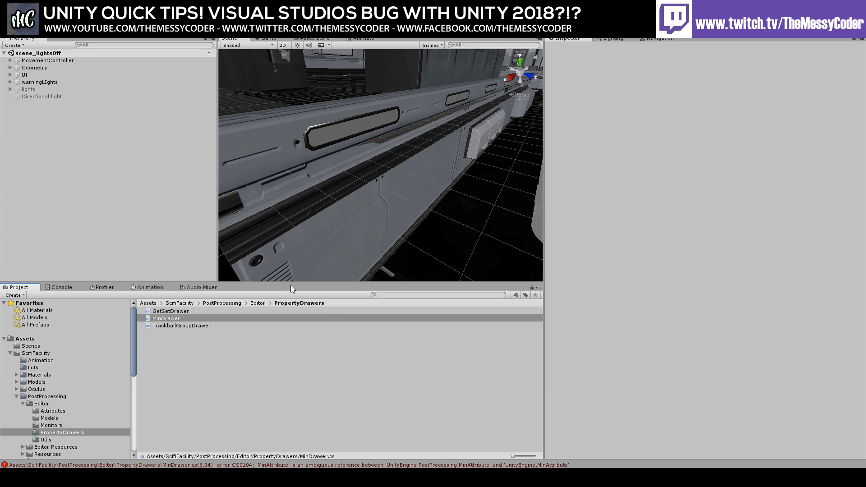
{"action": "mouse_move", "coordinate": [270, 237]}
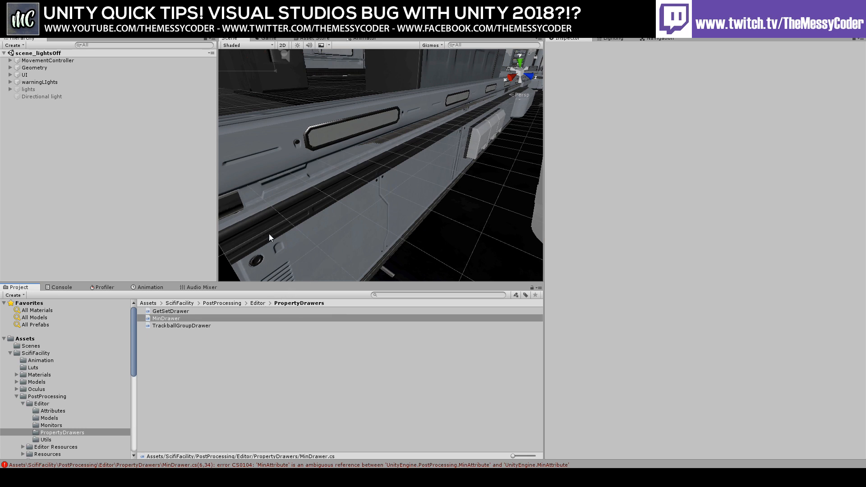
{"action": "mouse_move", "coordinate": [277, 239]}
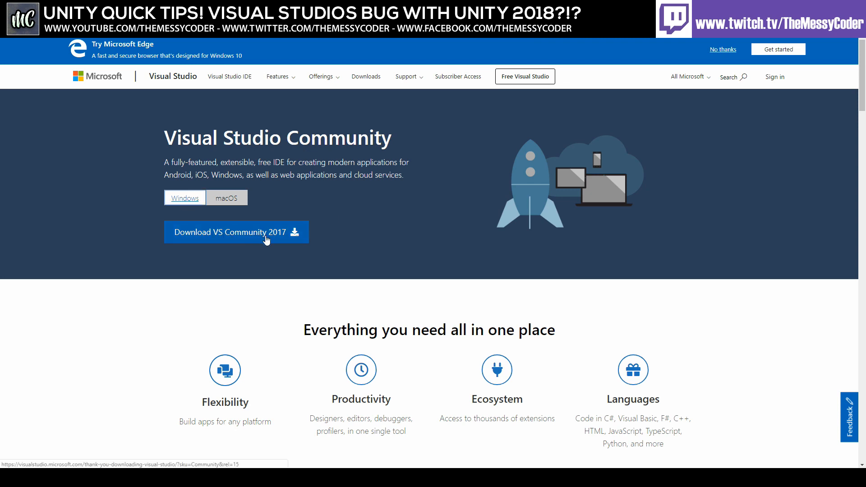
- Download Visual Studio Community 2017 and run the downloaded vs_community.exe installer
{"action": "left_click", "coordinate": [235, 232]}
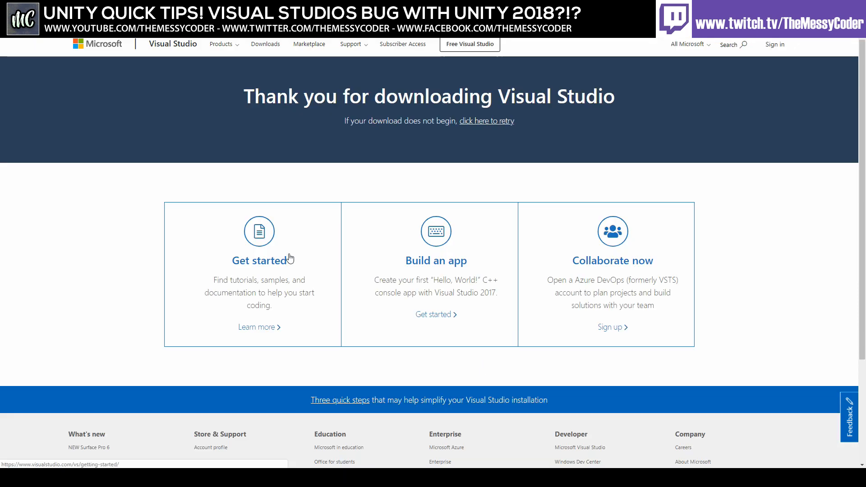
{"action": "mouse_move", "coordinate": [297, 259]}
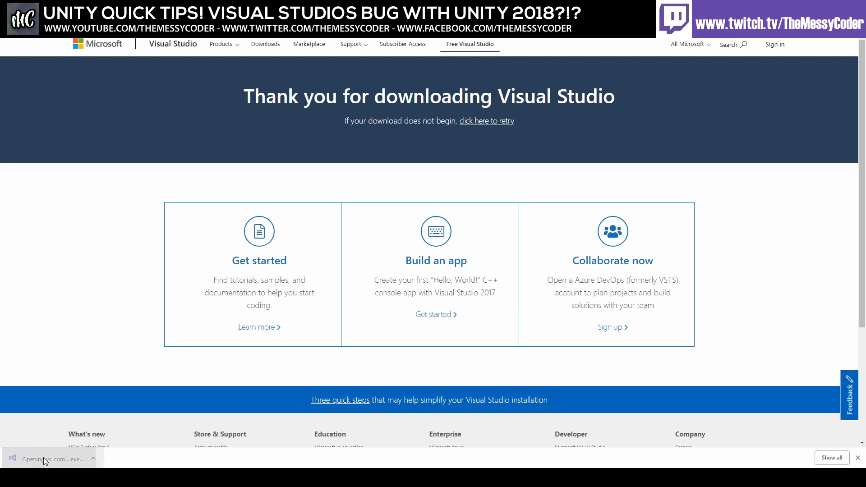
{"action": "left_click", "coordinate": [49, 458]}
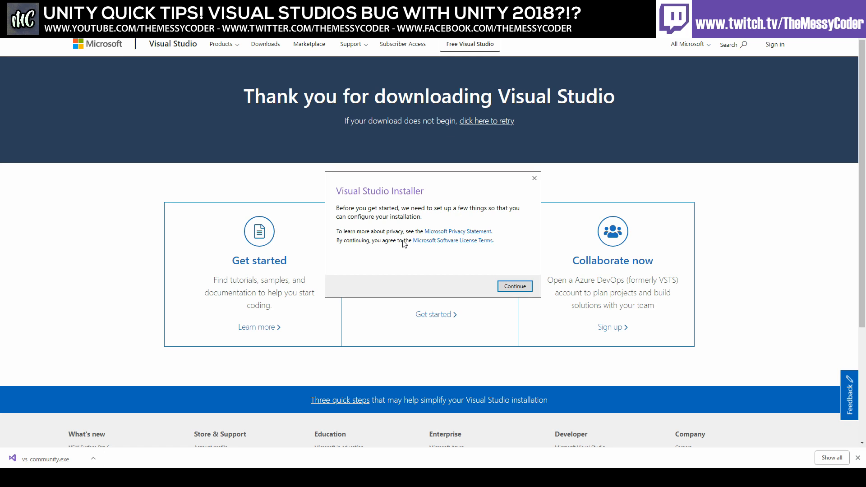
- Accept the installer's terms prompt so the Products page lists Community 2017 15.8.9 as installed
{"action": "left_click", "coordinate": [514, 285]}
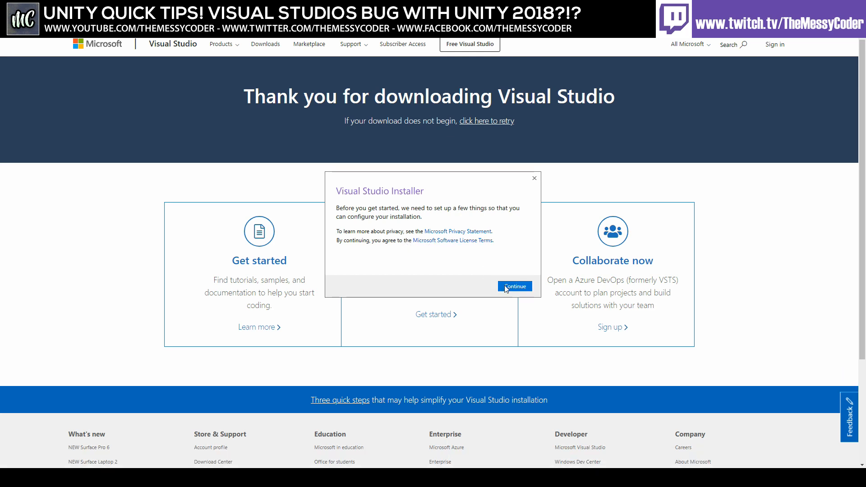
{"action": "left_click", "coordinate": [514, 286]}
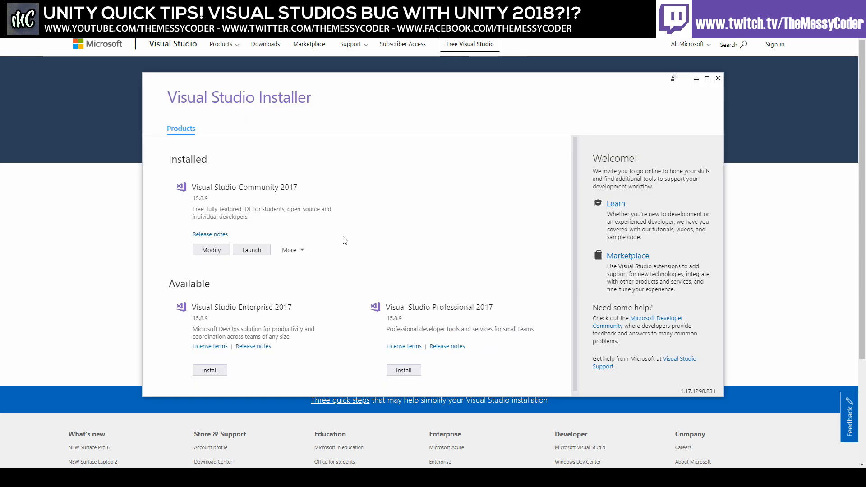
{"action": "mouse_move", "coordinate": [204, 99]}
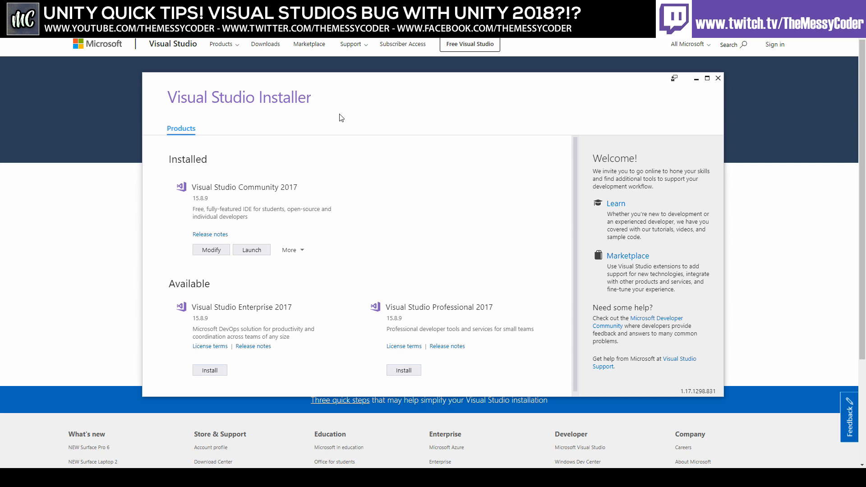
{"action": "mouse_move", "coordinate": [204, 206]}
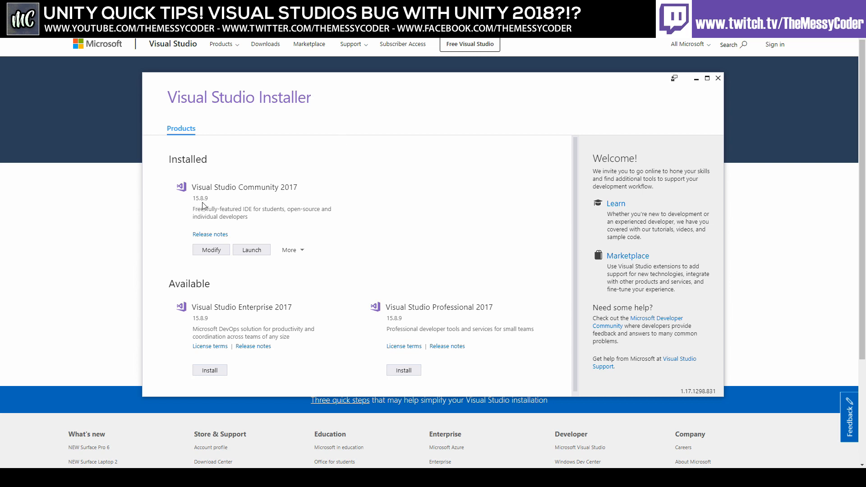
{"action": "mouse_move", "coordinate": [232, 203]}
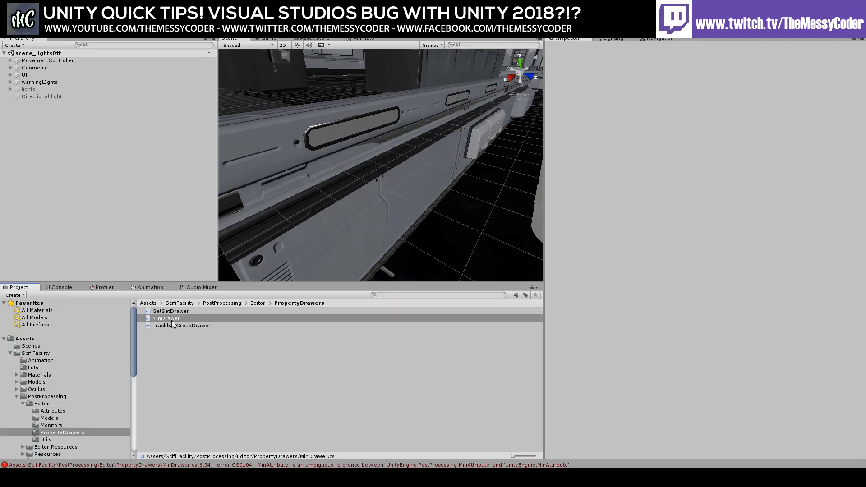
- Reopen the MinDrawer script from Unity and dismiss the duplicate project and Editor project warnings
{"action": "left_click", "coordinate": [166, 319]}
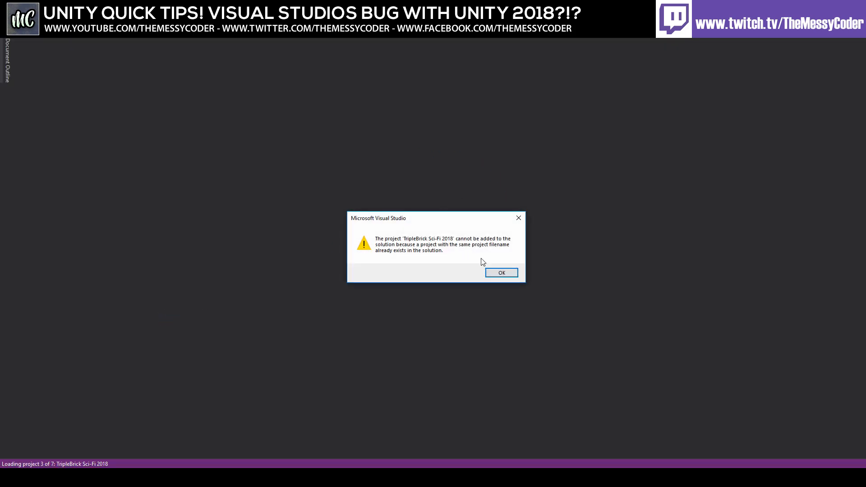
{"action": "left_click", "coordinate": [500, 273]}
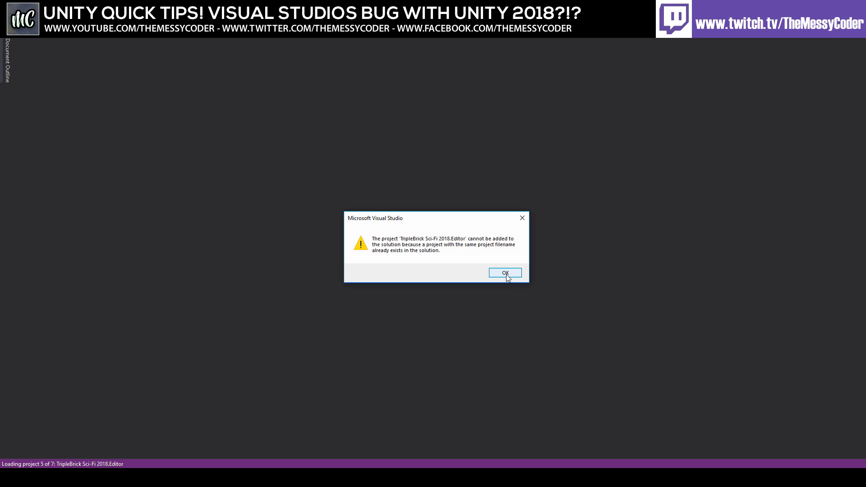
{"action": "left_click", "coordinate": [503, 272]}
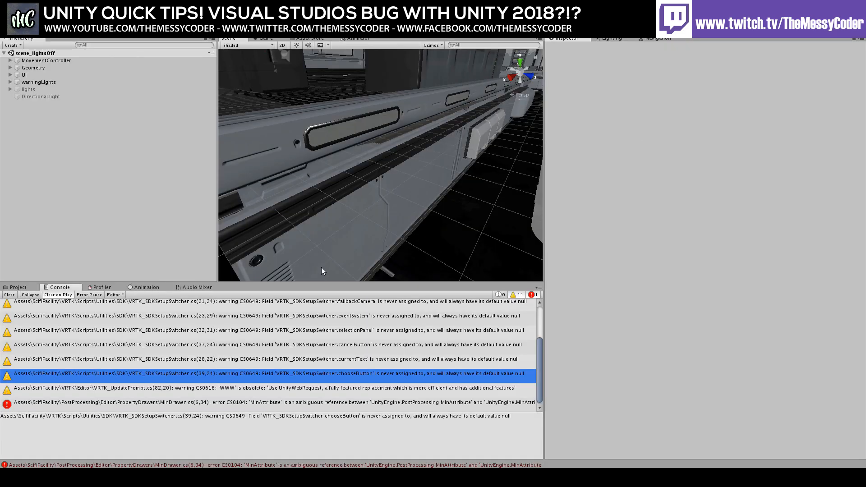
{"action": "mouse_move", "coordinate": [242, 391]}
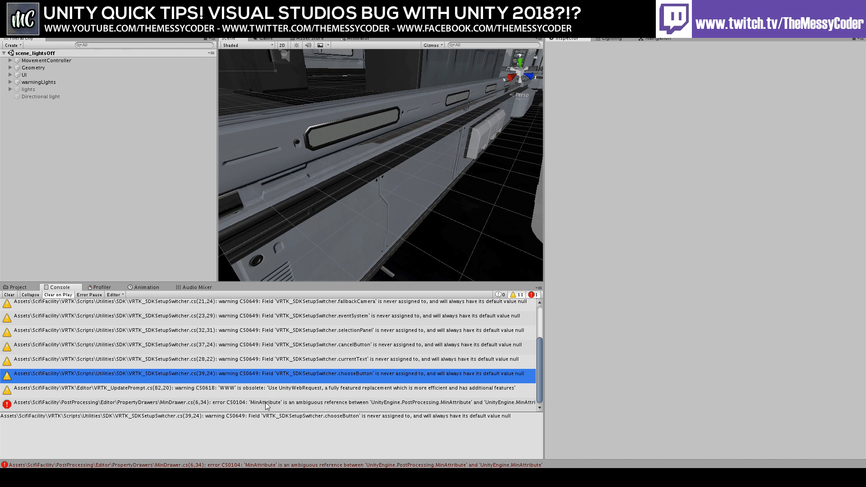
- Open MinDrawer.cs in Visual Studio from the CS0104 ambiguous MinAttribute console error
{"action": "left_click", "coordinate": [271, 403]}
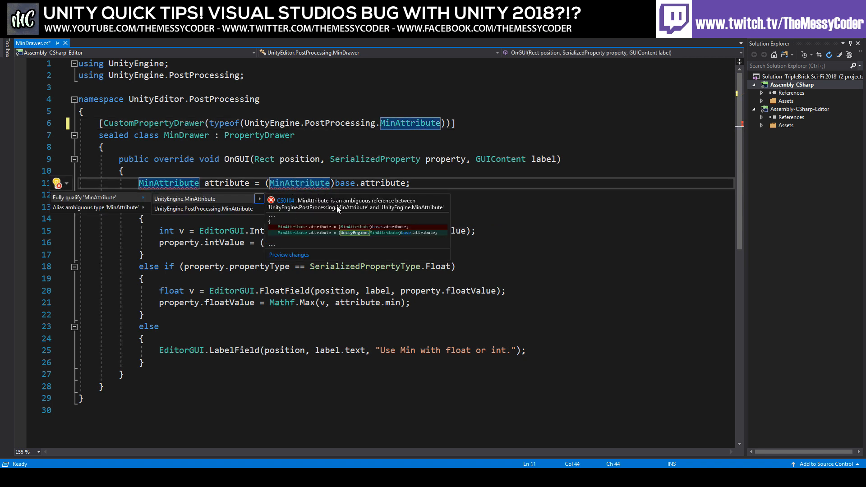
{"action": "mouse_move", "coordinate": [203, 209]}
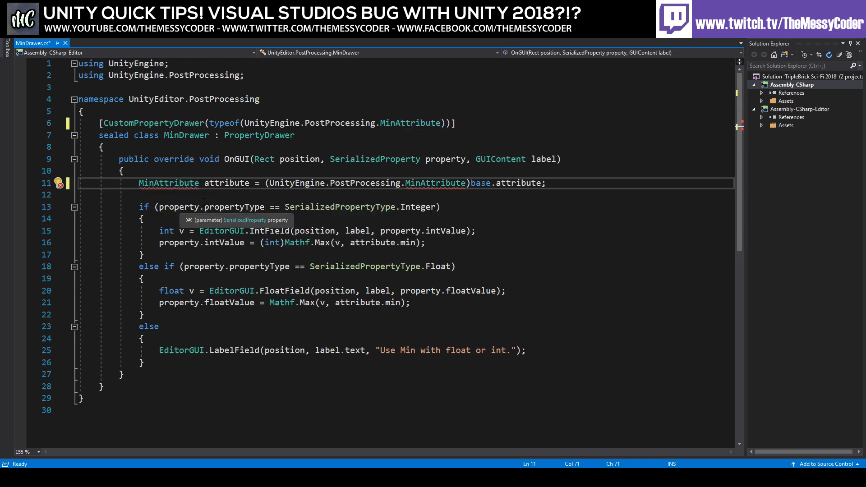
- Fully qualify the remaining MinAttribute as UnityEngine.PostProcessing.MinAttribute and save MinDrawer.cs
{"action": "left_click", "coordinate": [166, 193]}
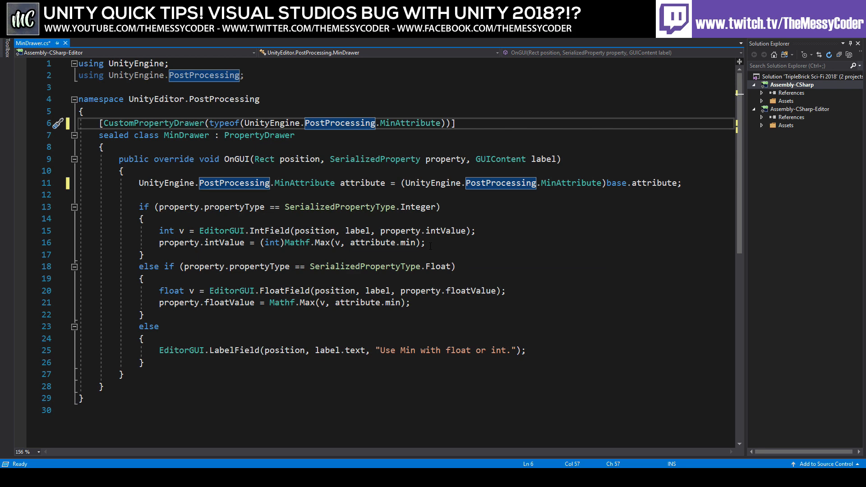
{"action": "key", "text": "ctrl+s"}
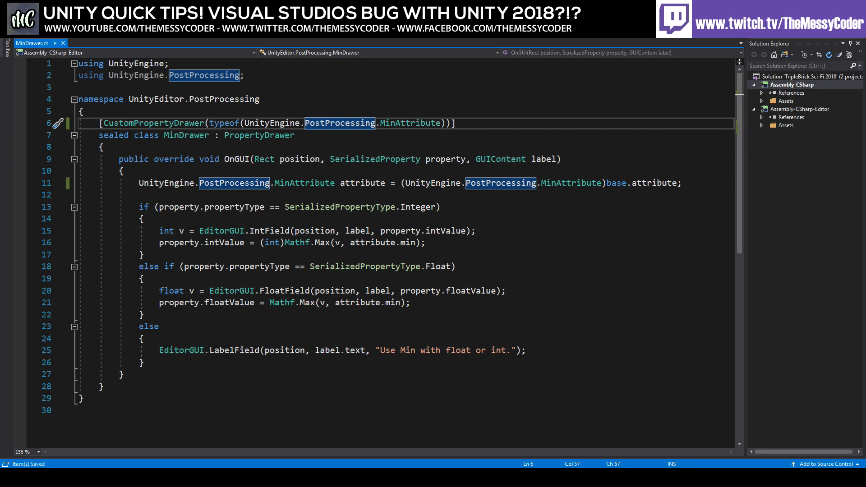